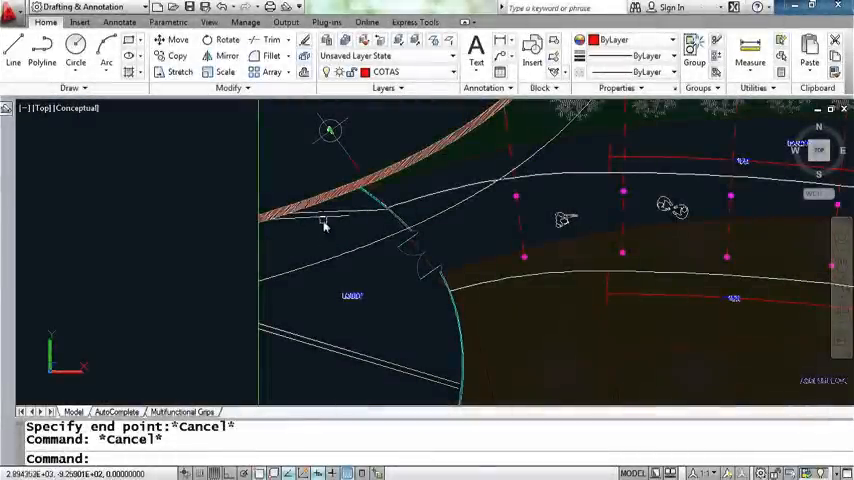
{"action": "mouse_move", "coordinate": [320, 220]}
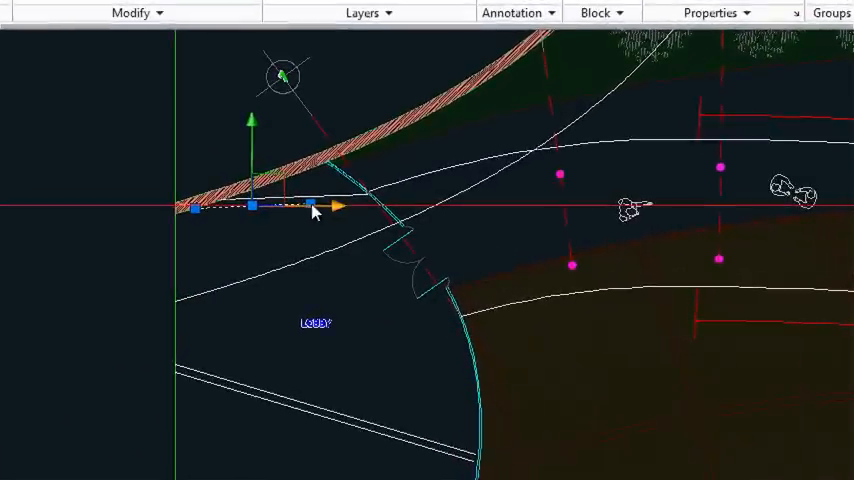
Lengthen the dashed line from its endpoint grip so its new end sits on the cyan arc
{"action": "left_click", "coordinate": [316, 210]}
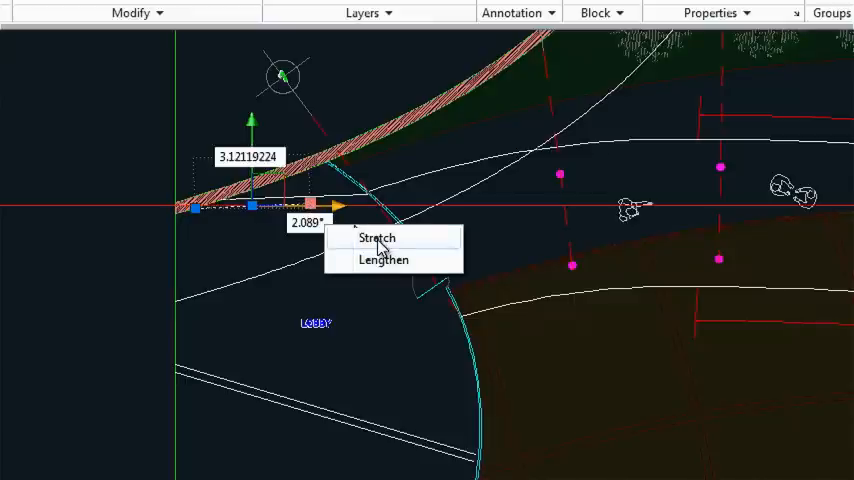
{"action": "mouse_move", "coordinate": [386, 266]}
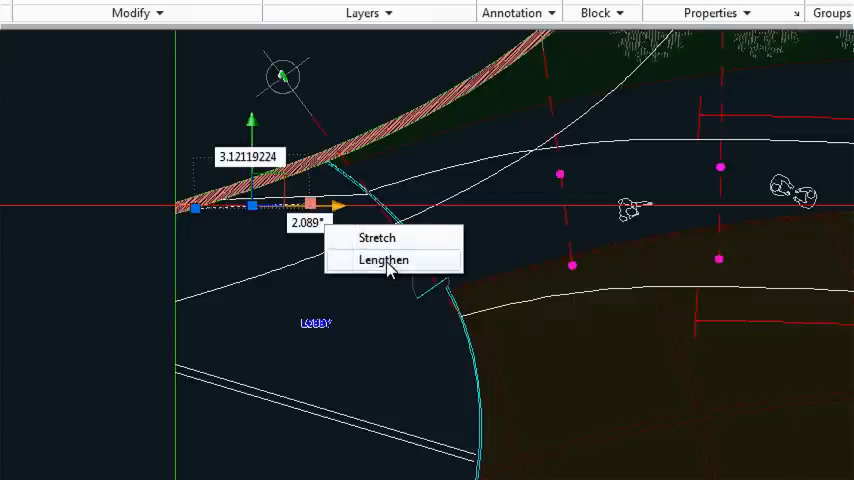
{"action": "left_click", "coordinate": [388, 260]}
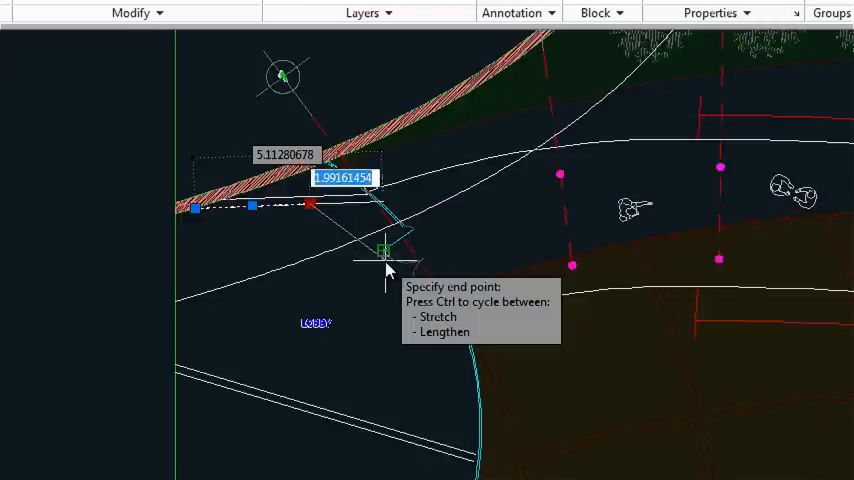
{"action": "mouse_move", "coordinate": [436, 240]}
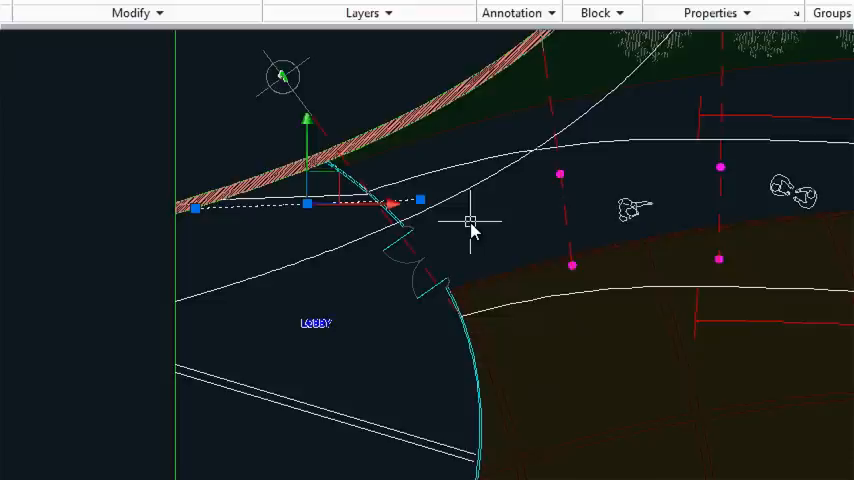
{"action": "mouse_move", "coordinate": [420, 204]}
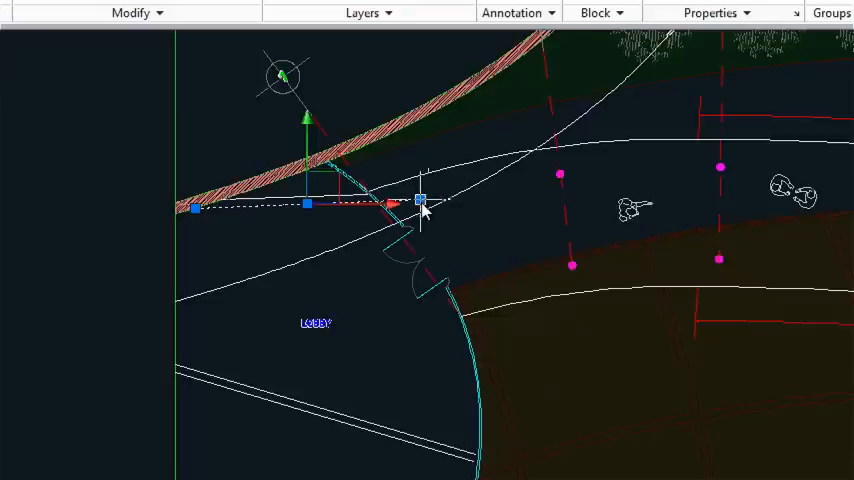
{"action": "left_click", "coordinate": [420, 204]}
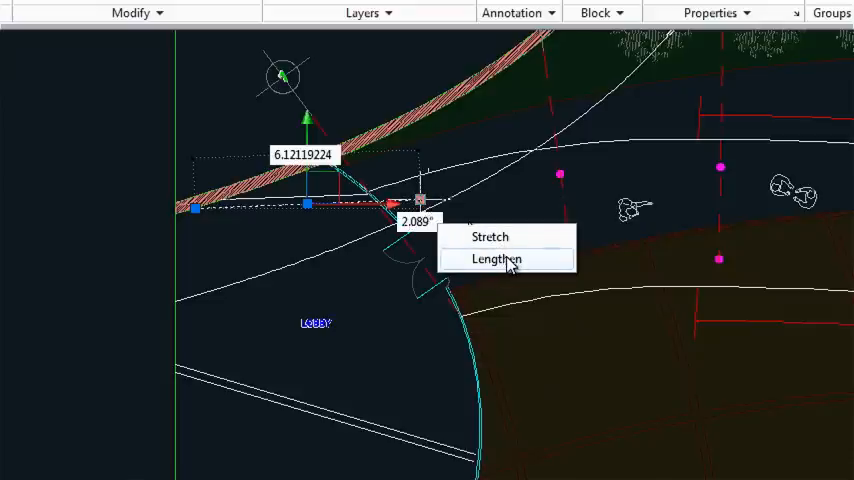
{"action": "left_click", "coordinate": [496, 260]}
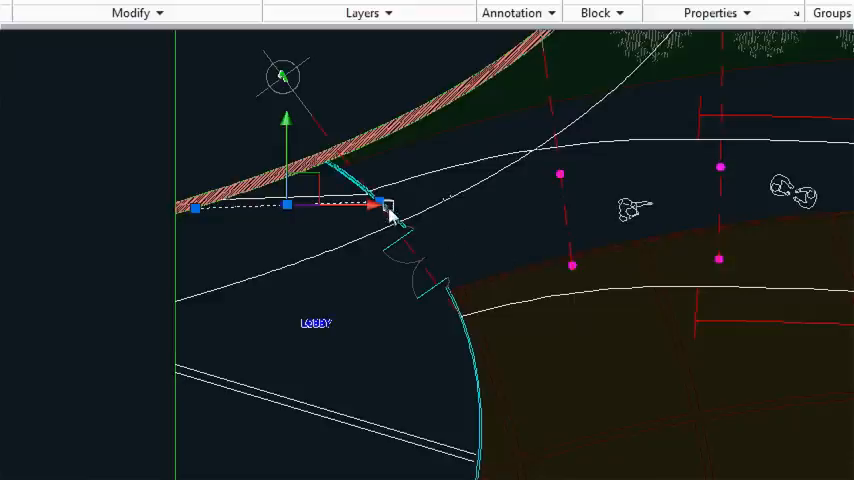
{"action": "left_click", "coordinate": [384, 208]}
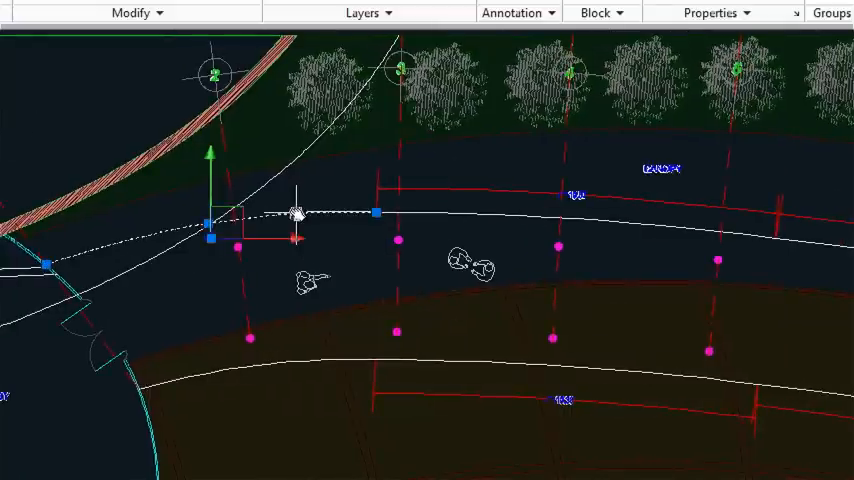
Drag the dashed arc's midpoint grip to a new position to reshape its curvature
{"action": "left_click", "coordinate": [376, 212]}
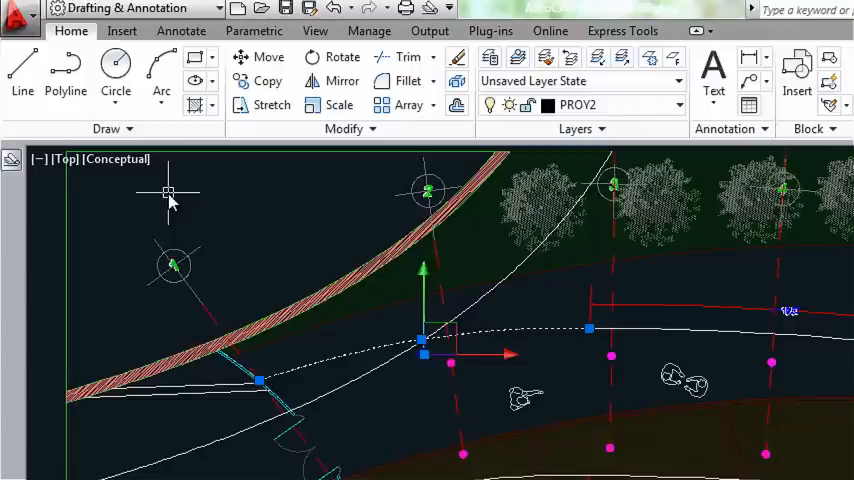
Restore the MF Dimensions view and continue the vertical dimension chain up to the canopy top
{"action": "left_click", "coordinate": [68, 160]}
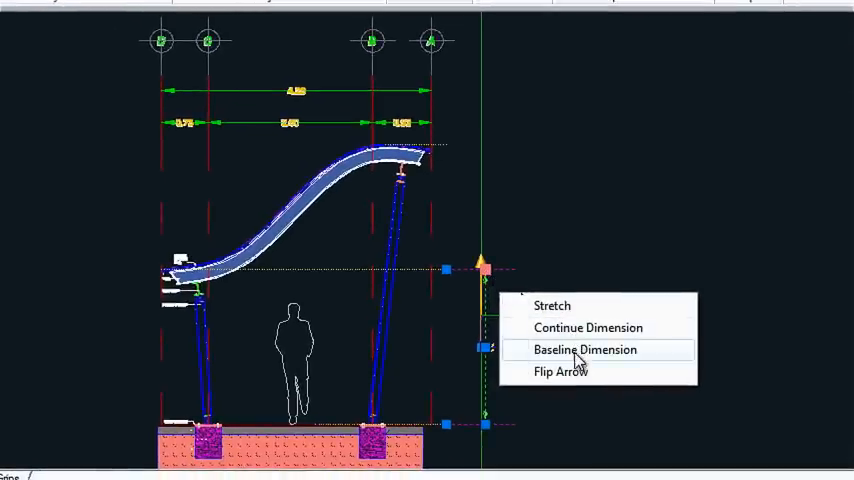
{"action": "mouse_move", "coordinate": [588, 328]}
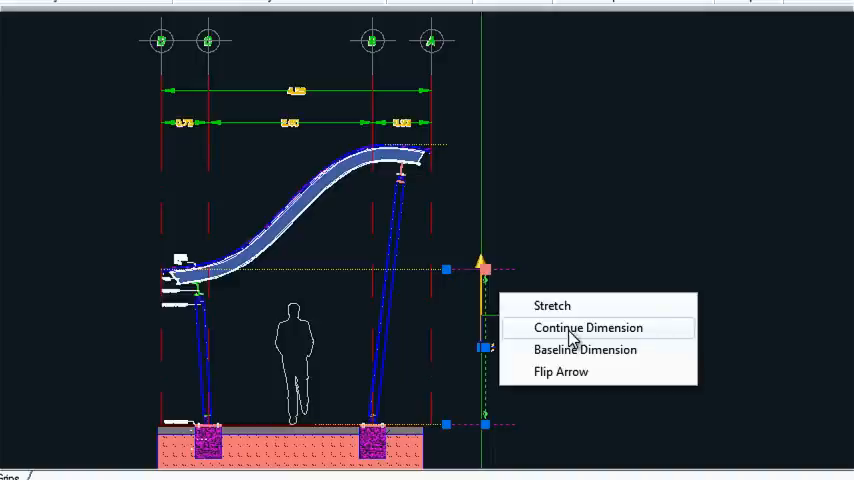
{"action": "left_click", "coordinate": [588, 328]}
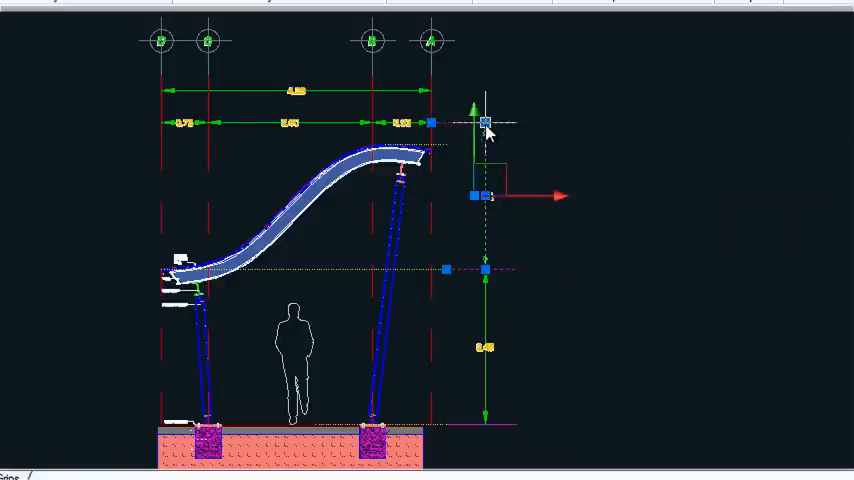
{"action": "left_click", "coordinate": [480, 120]}
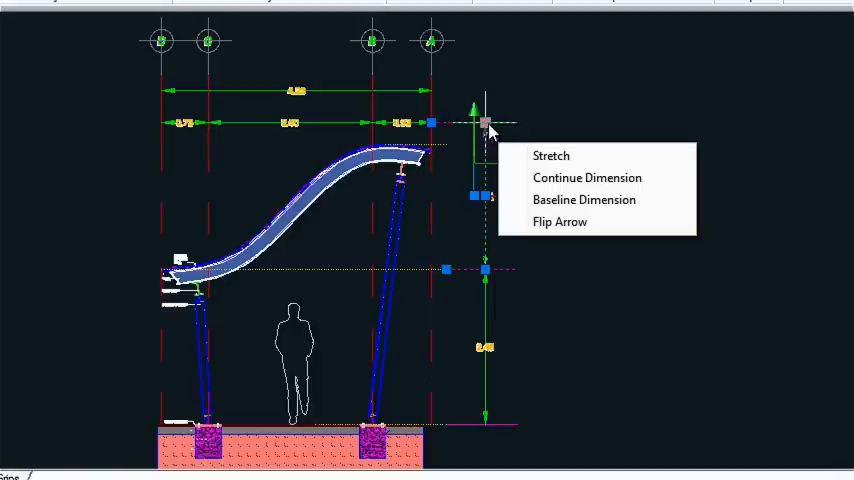
{"action": "left_click", "coordinate": [560, 220]}
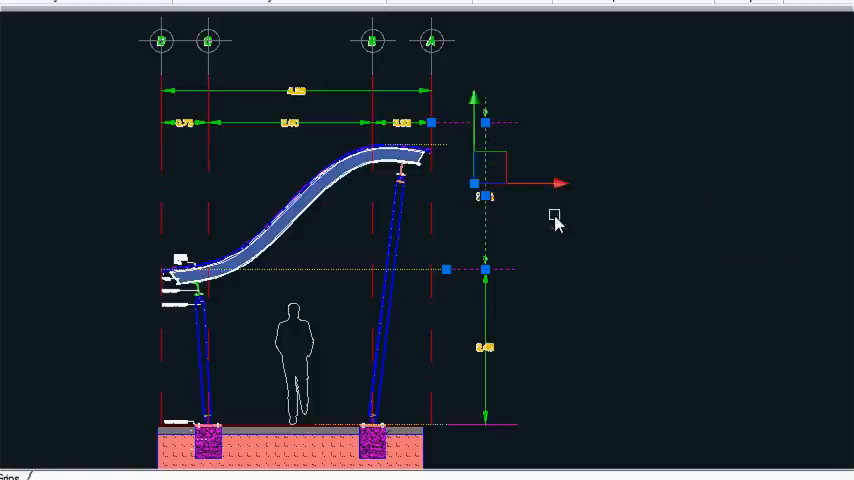
{"action": "left_click", "coordinate": [480, 196]}
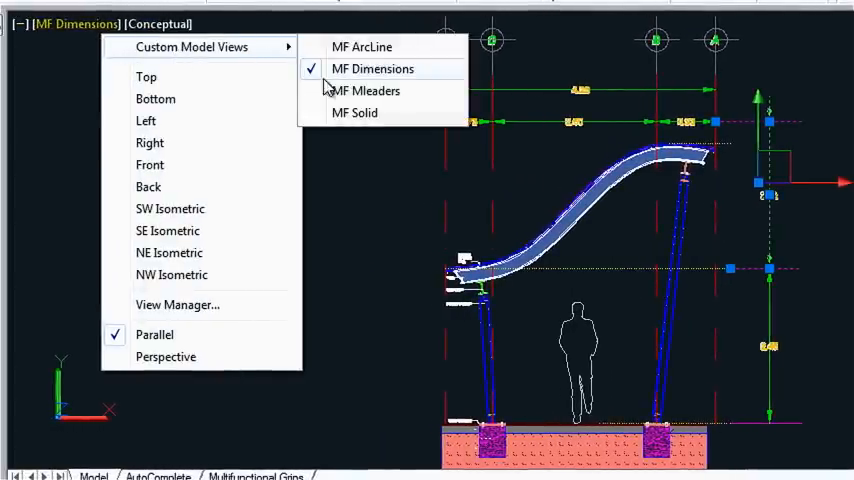
Restore the MF Mleaders view, add a leader to the steel round column note, then remove one leader
{"action": "left_click", "coordinate": [368, 90]}
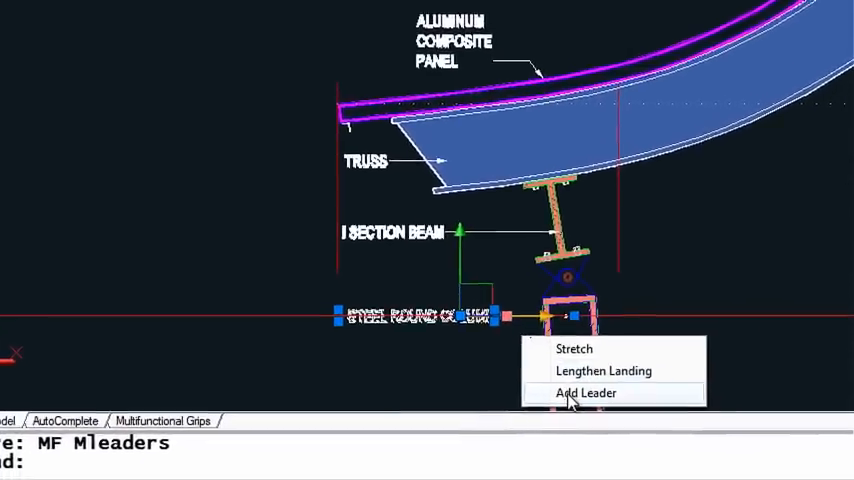
{"action": "left_click", "coordinate": [584, 392]}
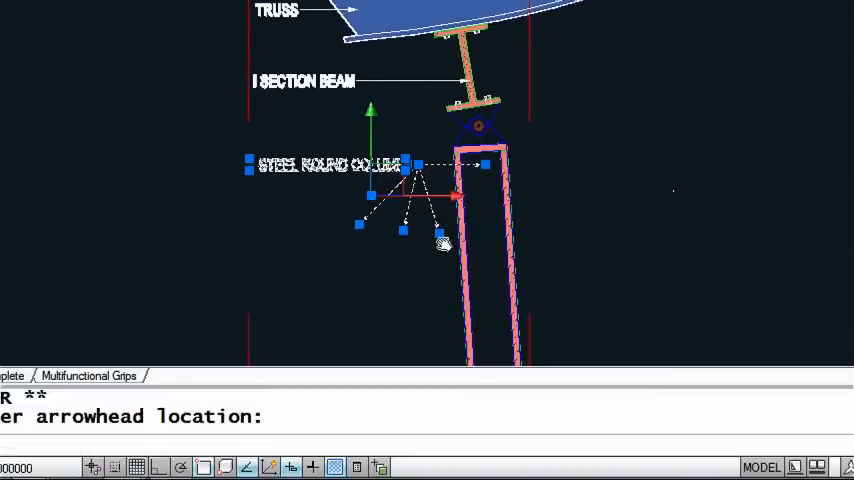
{"action": "right_click", "coordinate": [440, 236]}
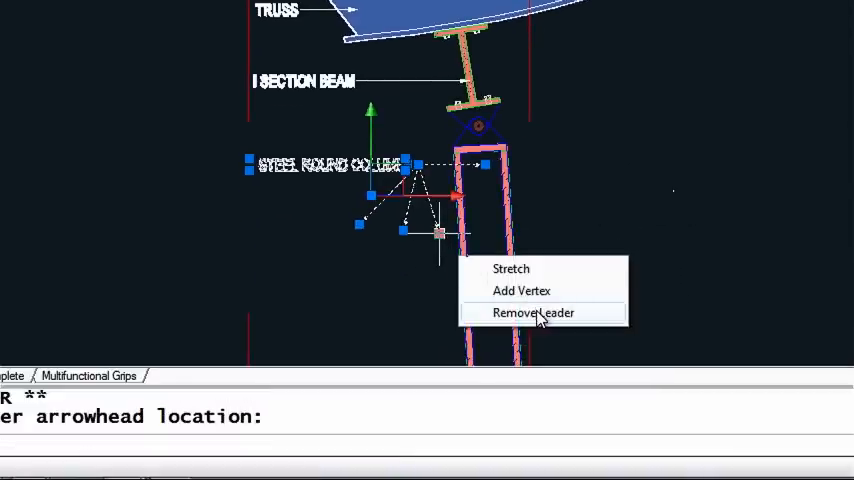
{"action": "left_click", "coordinate": [536, 312]}
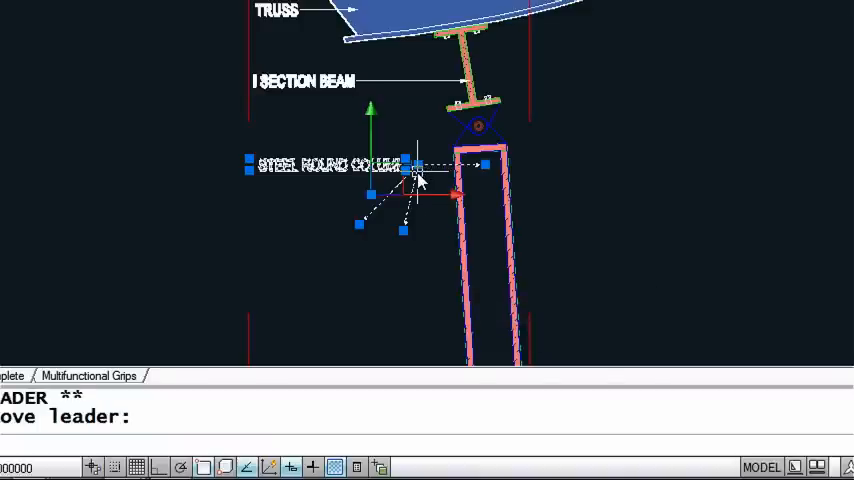
{"action": "left_click", "coordinate": [414, 164]}
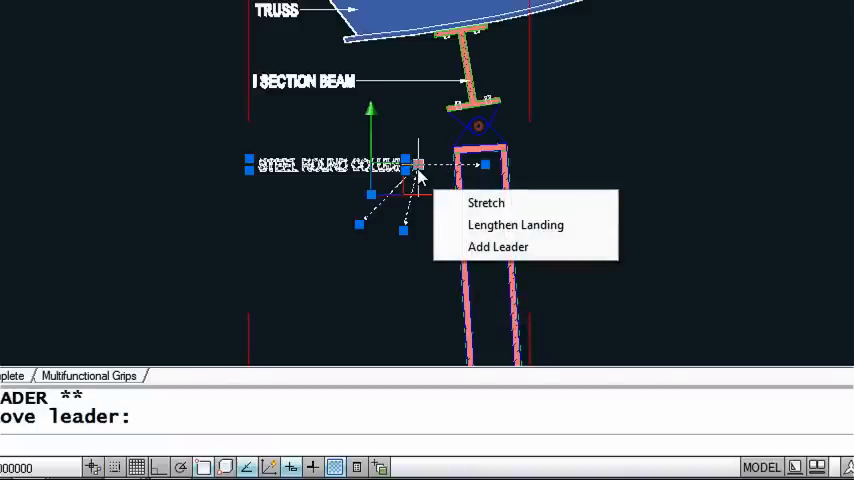